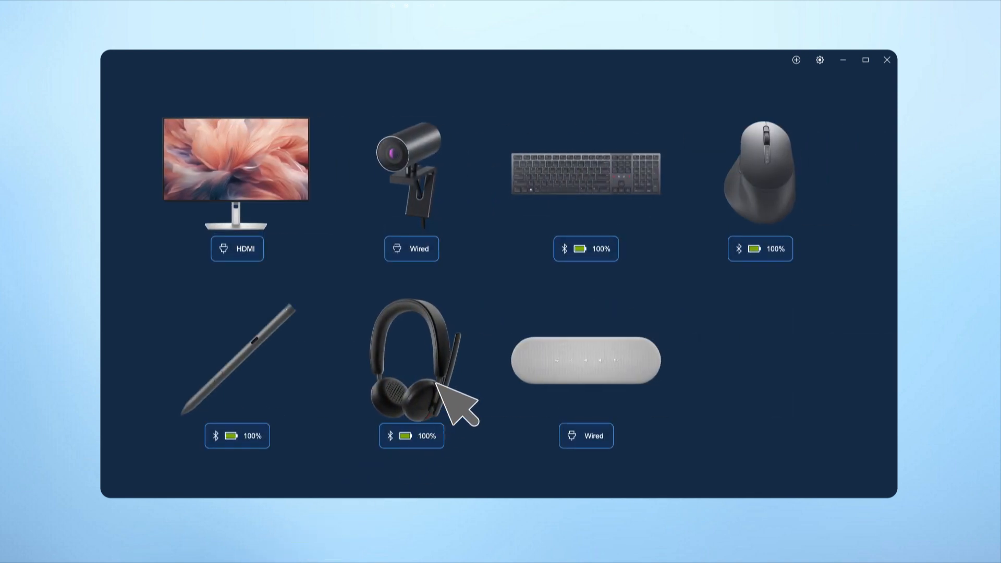
pyautogui.moveTo(571, 214)
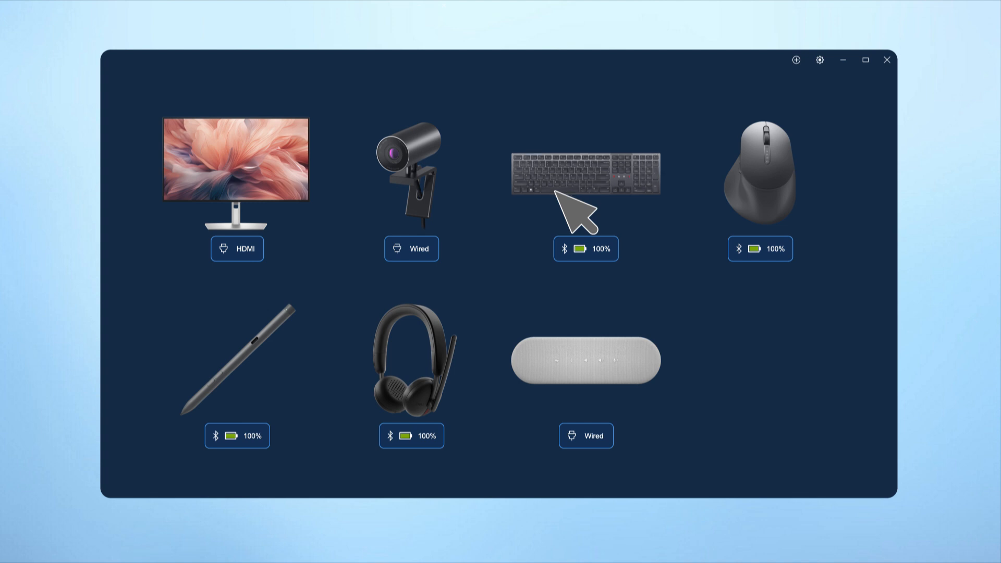
# - Open the Dell Pro Premium Collaboration Keyboard KB900 settings from the device overview
pyautogui.click(585, 172)
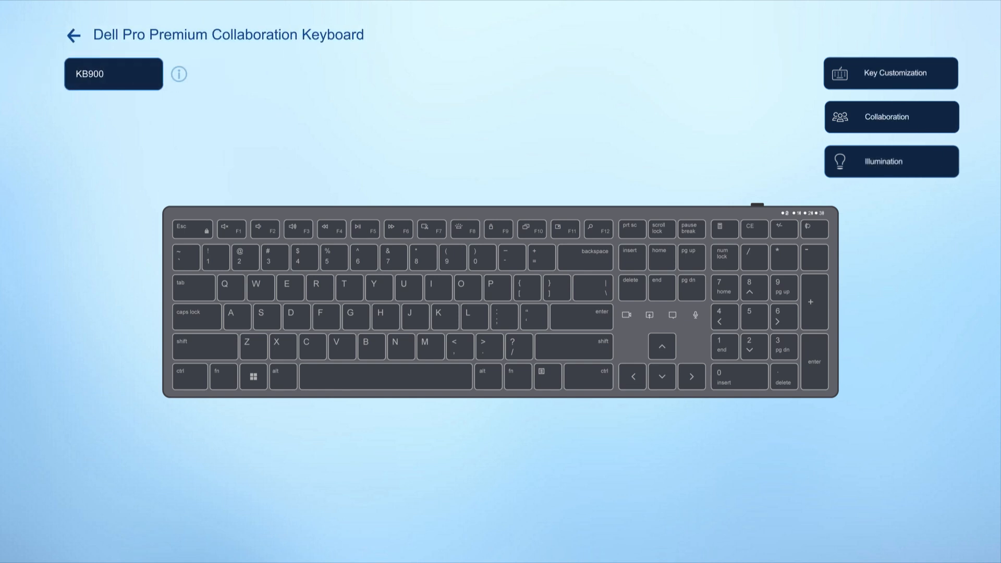
pyautogui.click(178, 74)
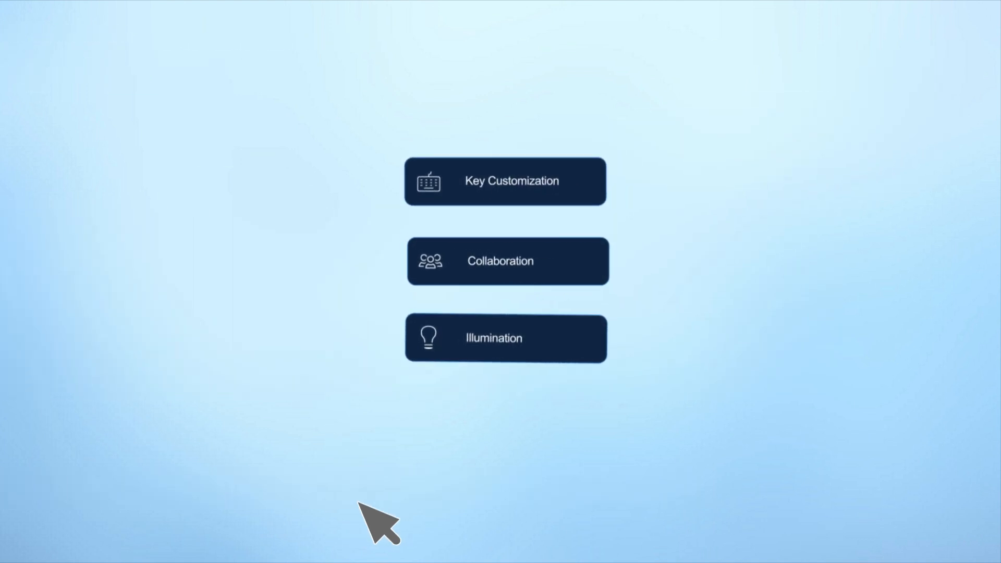
# - Assign Minimize Window to the F2 key under Key Customization
pyautogui.click(503, 181)
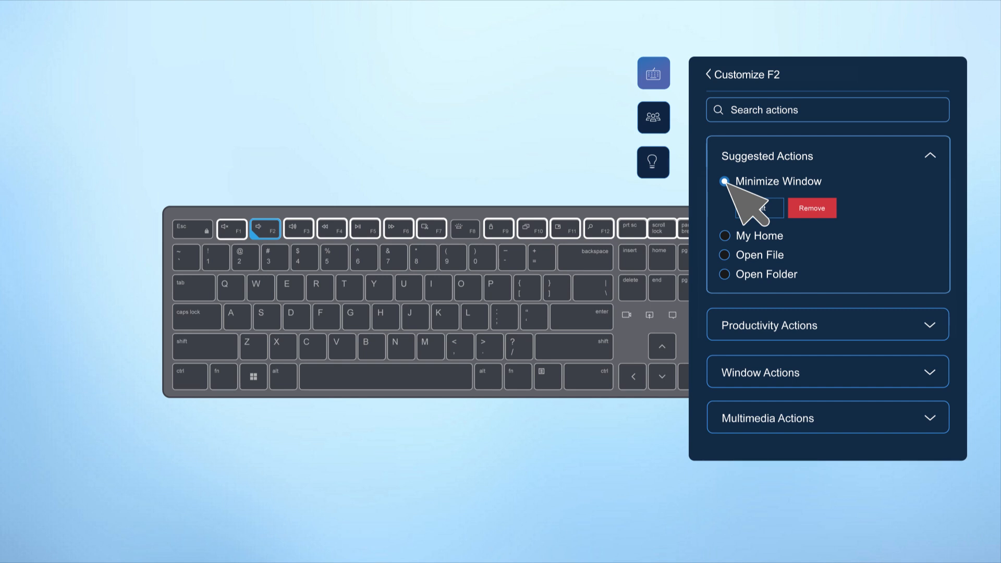
pyautogui.click(654, 111)
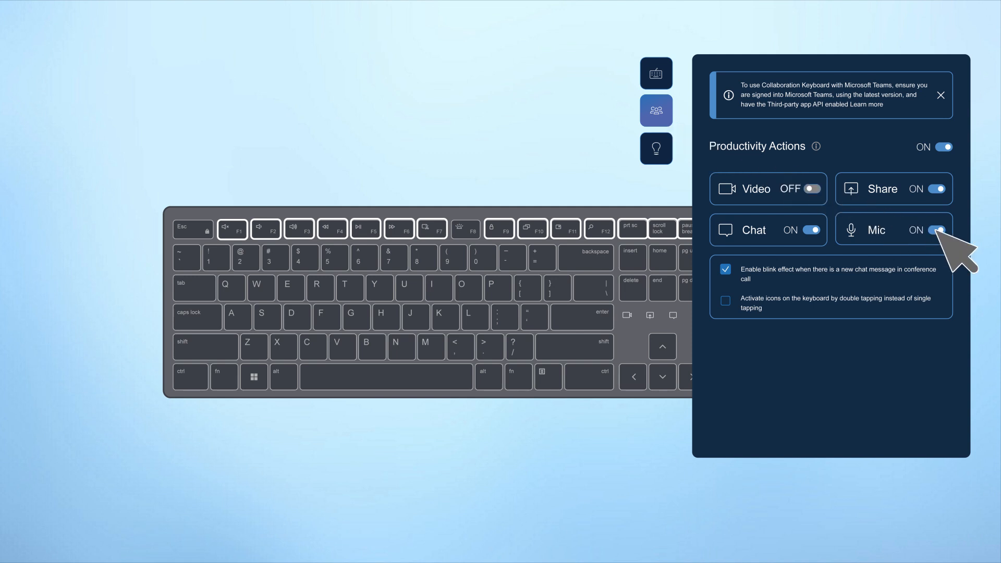
pyautogui.moveTo(890, 236)
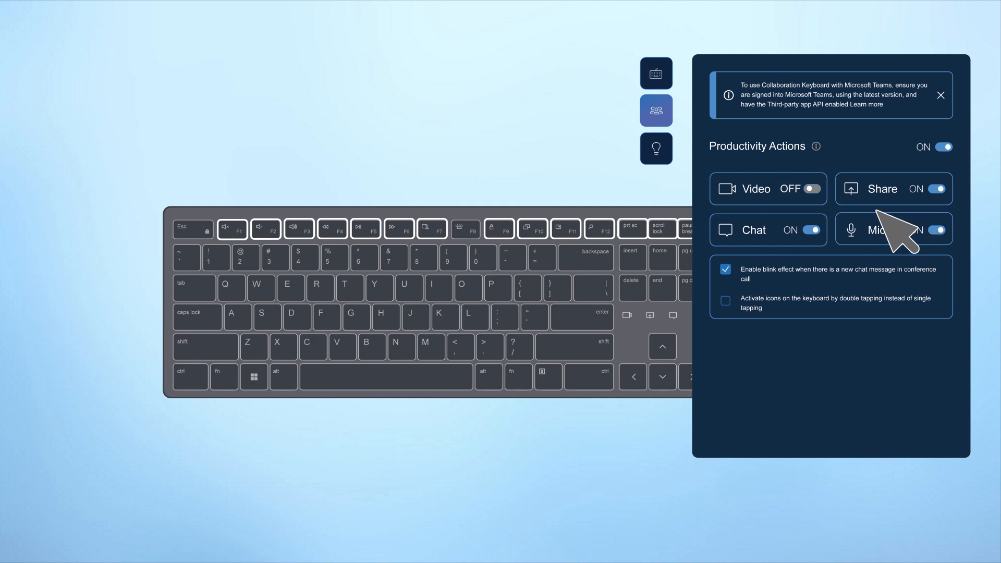
pyautogui.moveTo(794, 255)
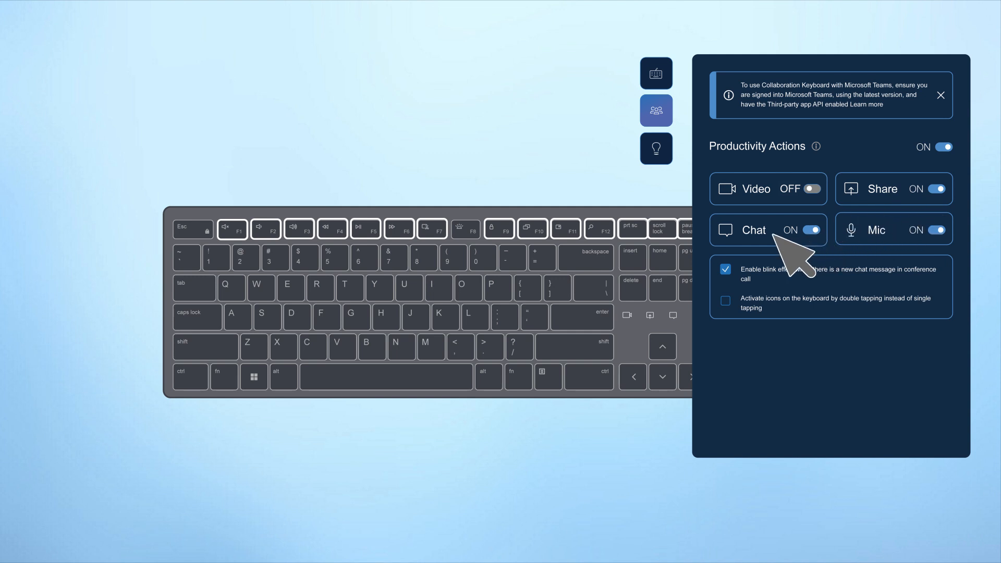
# - Make Teams icons activate by double tapping, and set the backlight to manual brightness
pyautogui.click(726, 301)
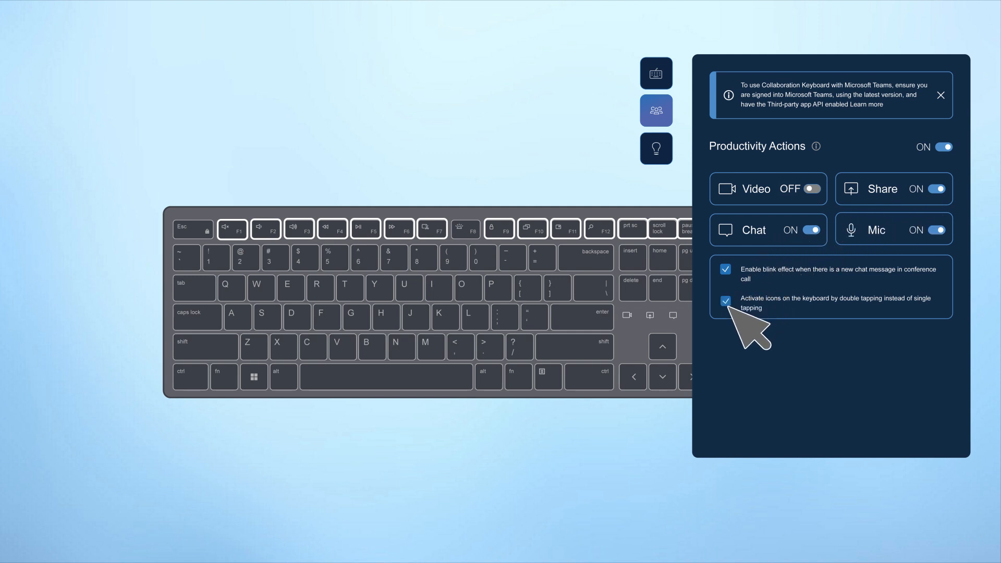
pyautogui.click(726, 269)
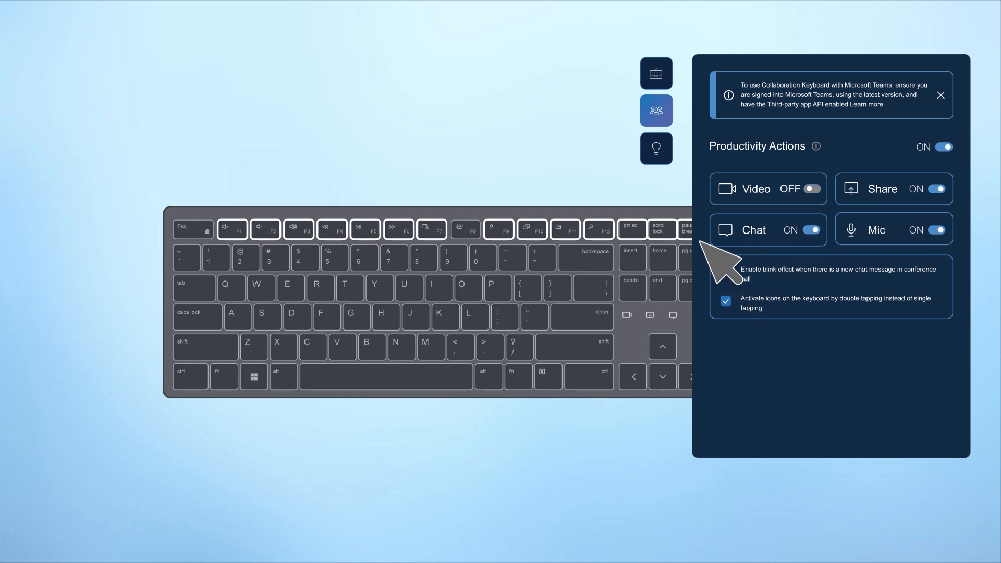
pyautogui.click(655, 148)
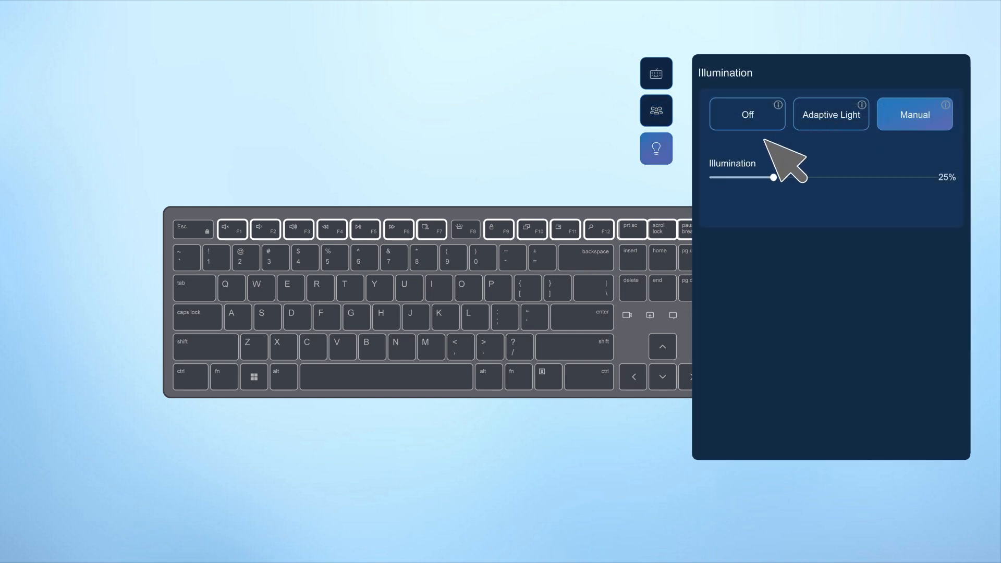
pyautogui.moveTo(772, 177); pyautogui.dragTo(872, 176)
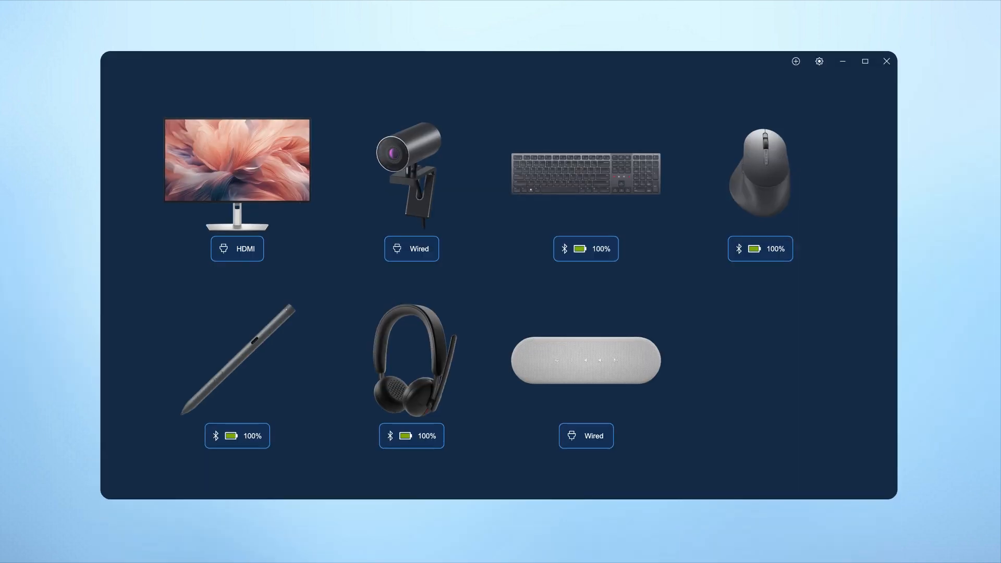
pyautogui.moveTo(753, 144)
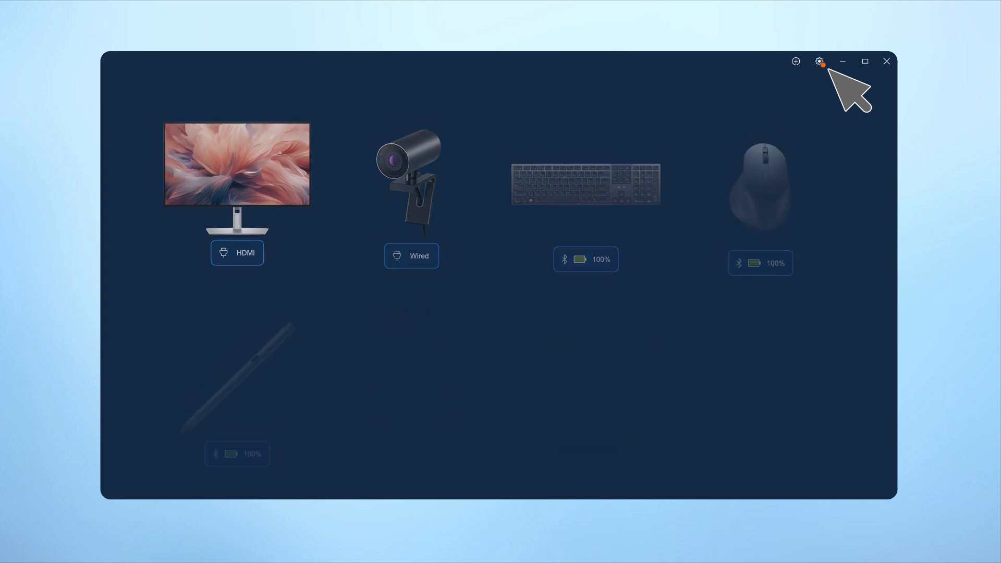
# - Open app settings to view available firmware updates
pyautogui.click(820, 62)
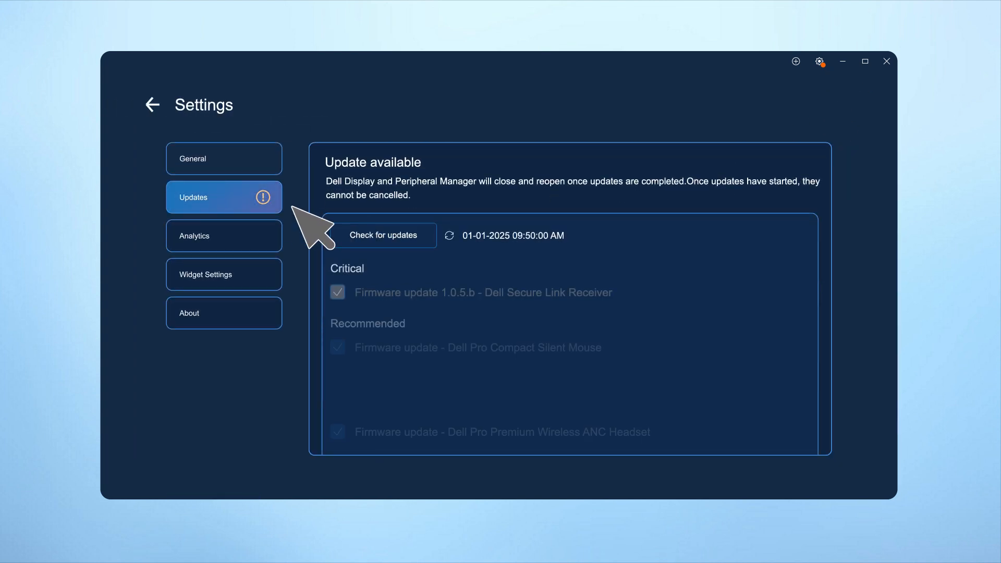